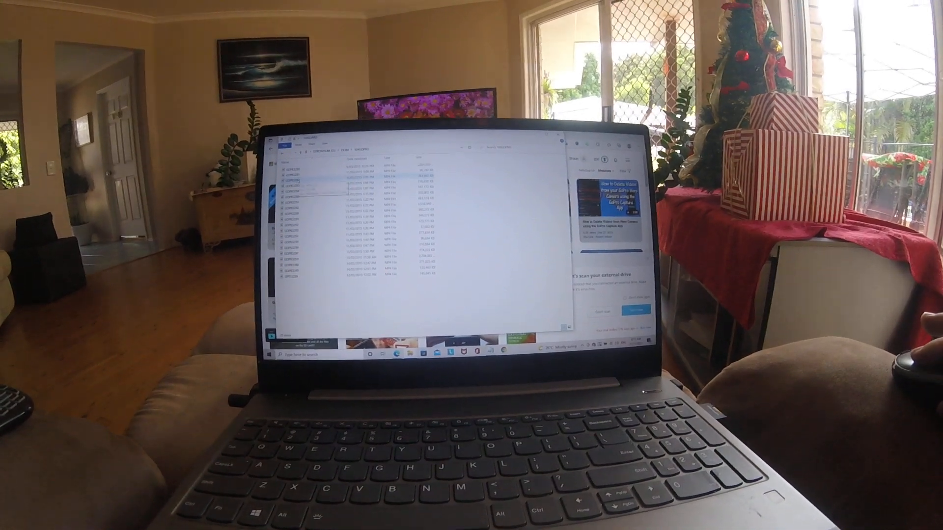
Step: Delete the selected GoPro video file from the DCIM folder and confirm the permanent deletion
{"action": "right_click", "coordinate": [301, 183]}
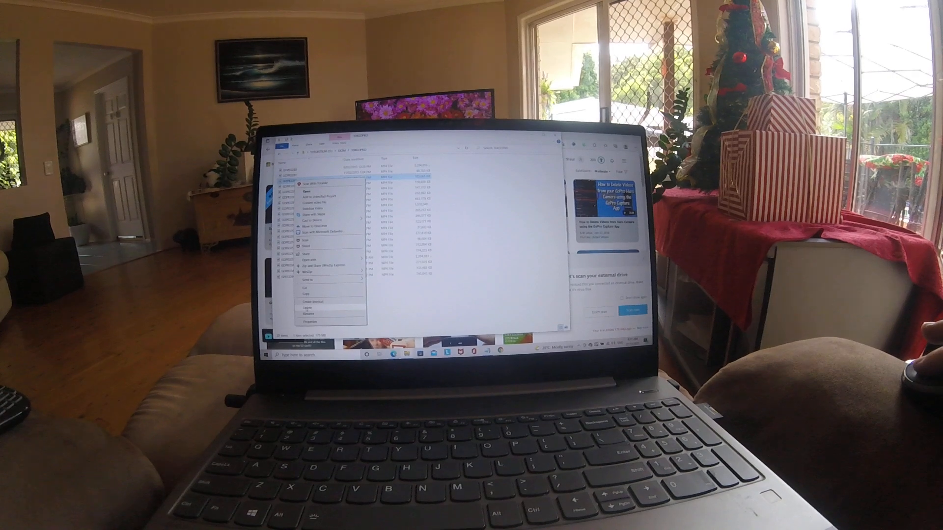
{"action": "left_click", "coordinate": [308, 306]}
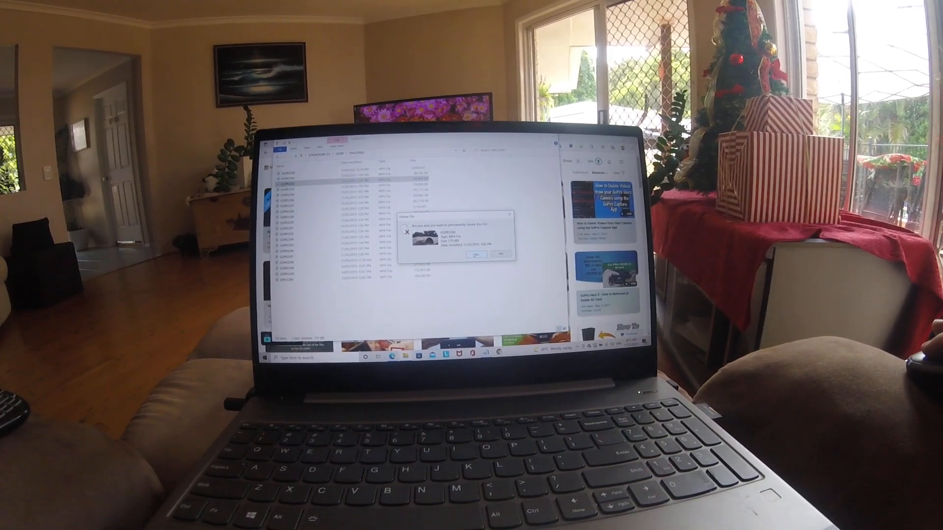
{"action": "left_click", "coordinate": [475, 254]}
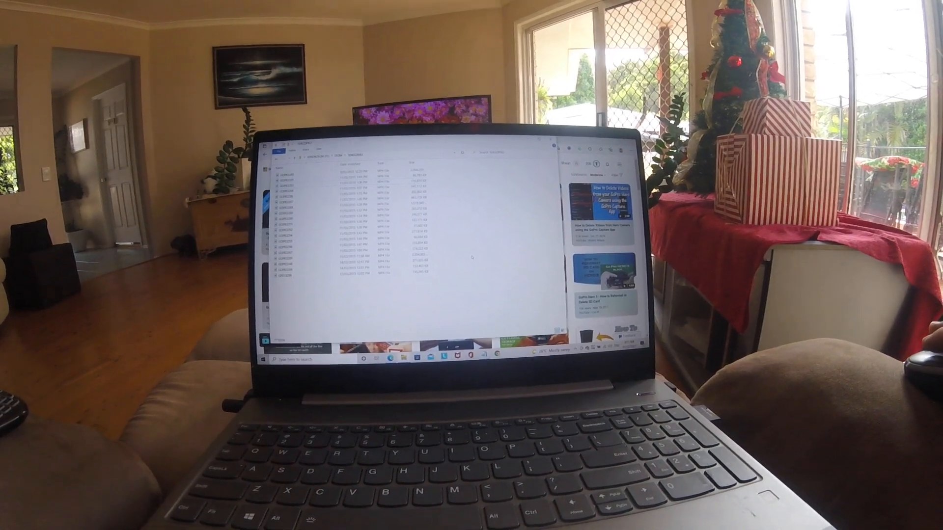